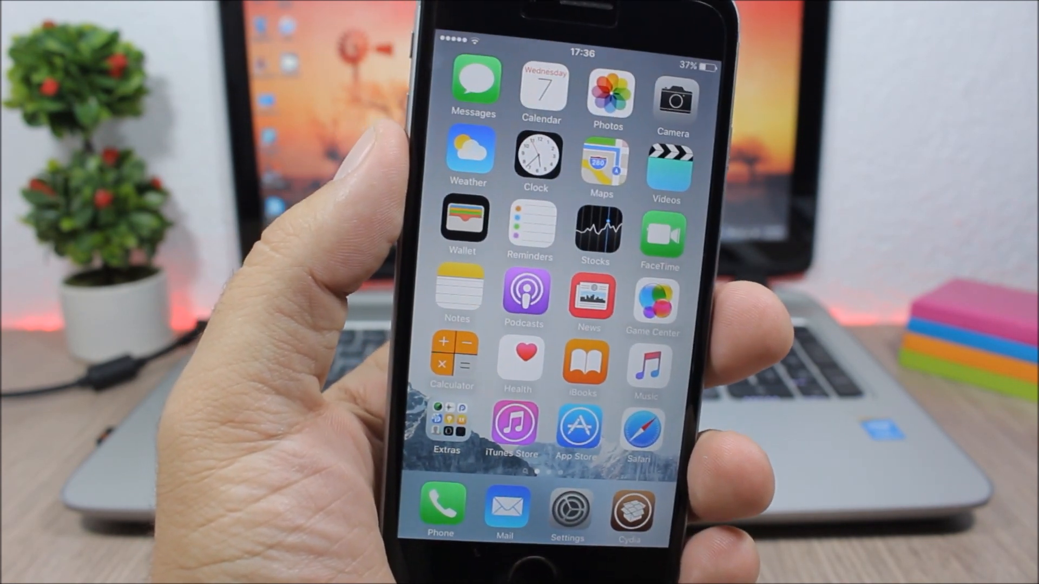
Step: Launch Safari from the dock, landing on Apple's website
{"action": "left_click", "coordinate": [637, 431]}
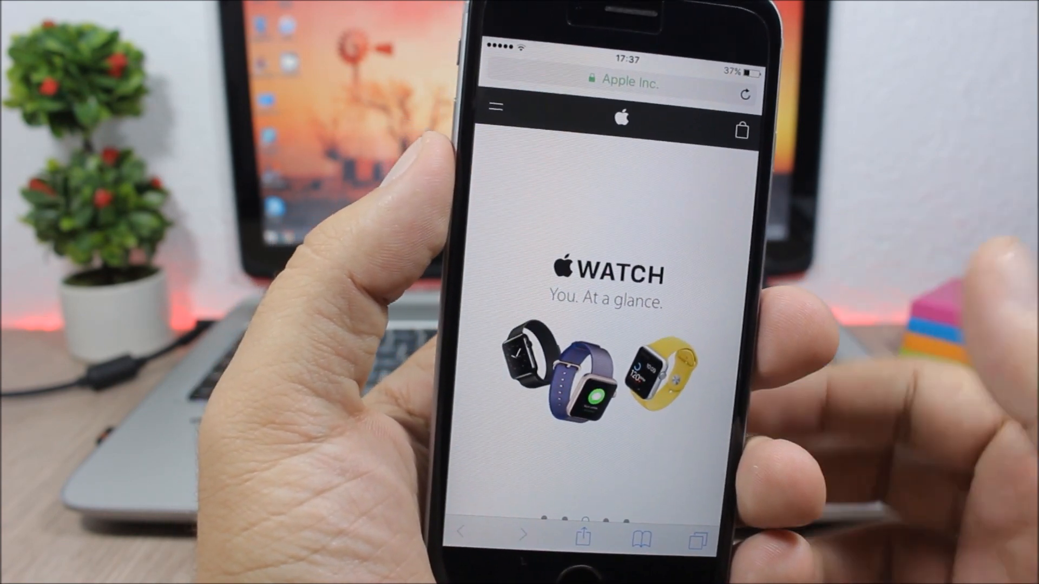
Step: Scroll down apple.com past the Swift Playgrounds section with toolbars hidden in full-screen mode
{"action": "scroll", "scroll_direction": "down", "scroll_amount": 3}
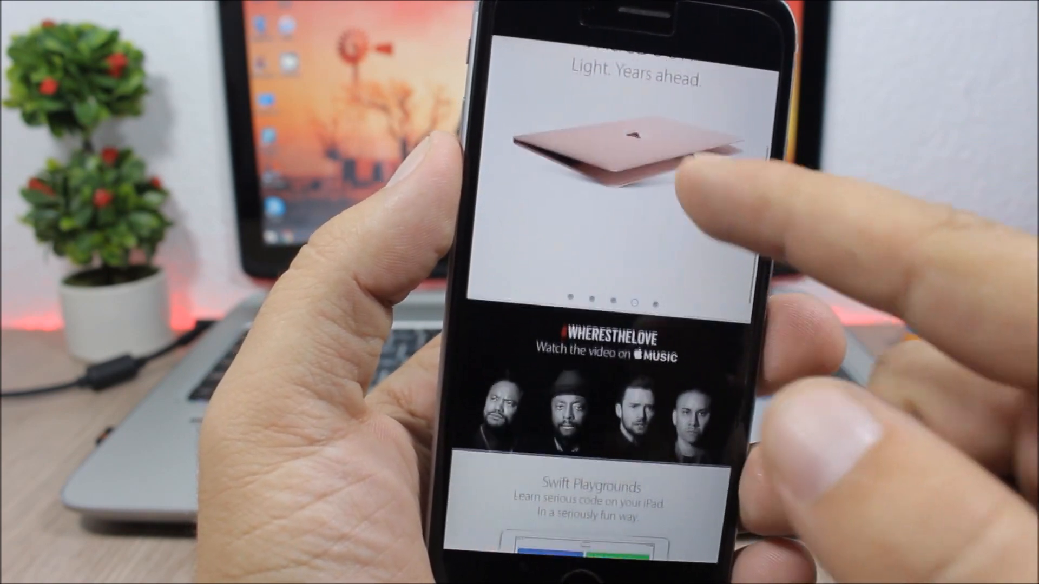
{"action": "scroll", "scroll_direction": "down", "scroll_amount": 3}
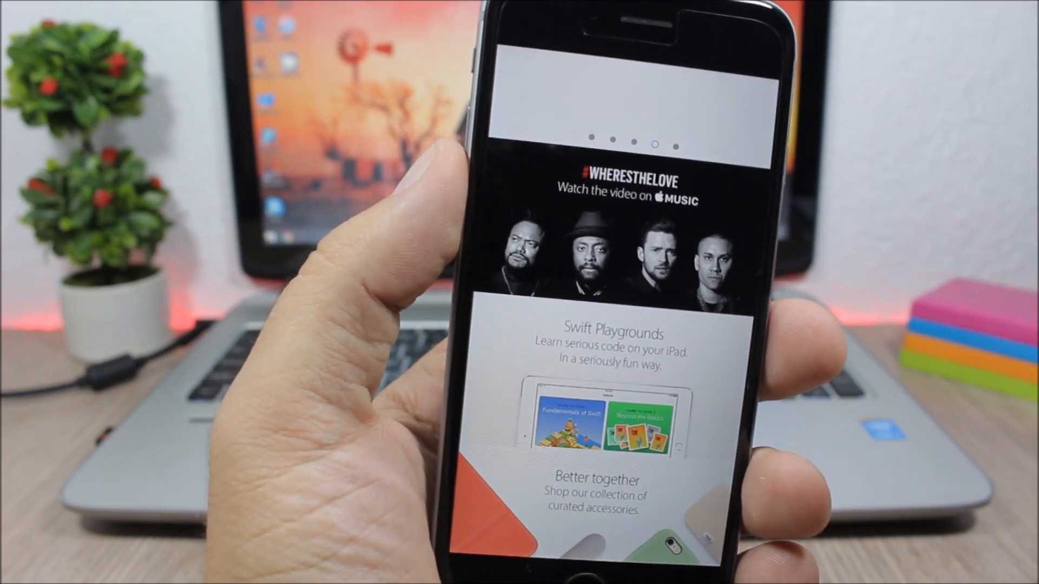
{"action": "scroll", "scroll_direction": "down", "scroll_amount": 3}
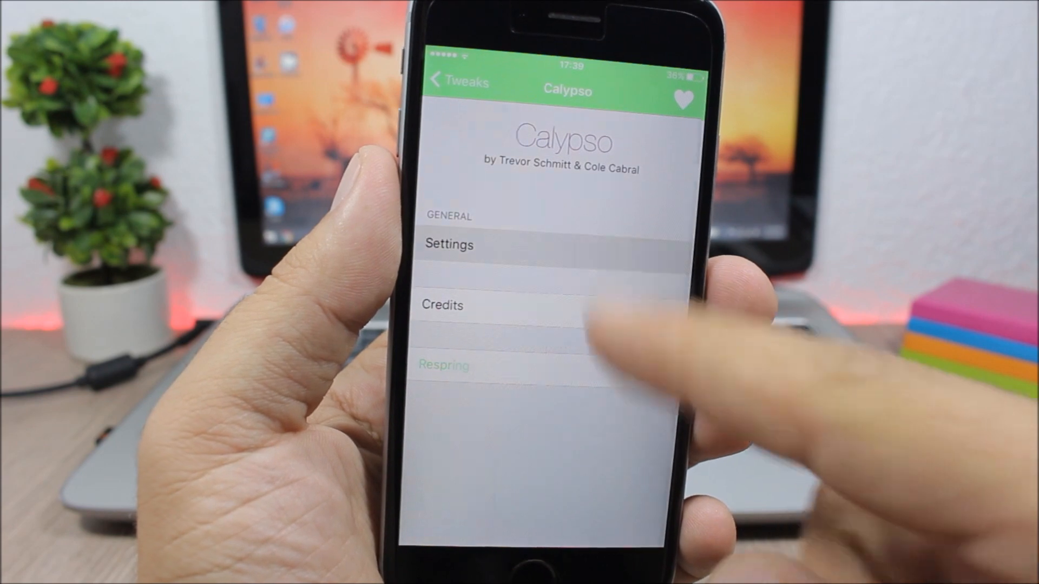
Step: Review Calypso's SpringBoard Lock Screen and Status Bar options
{"action": "left_click", "coordinate": [448, 245]}
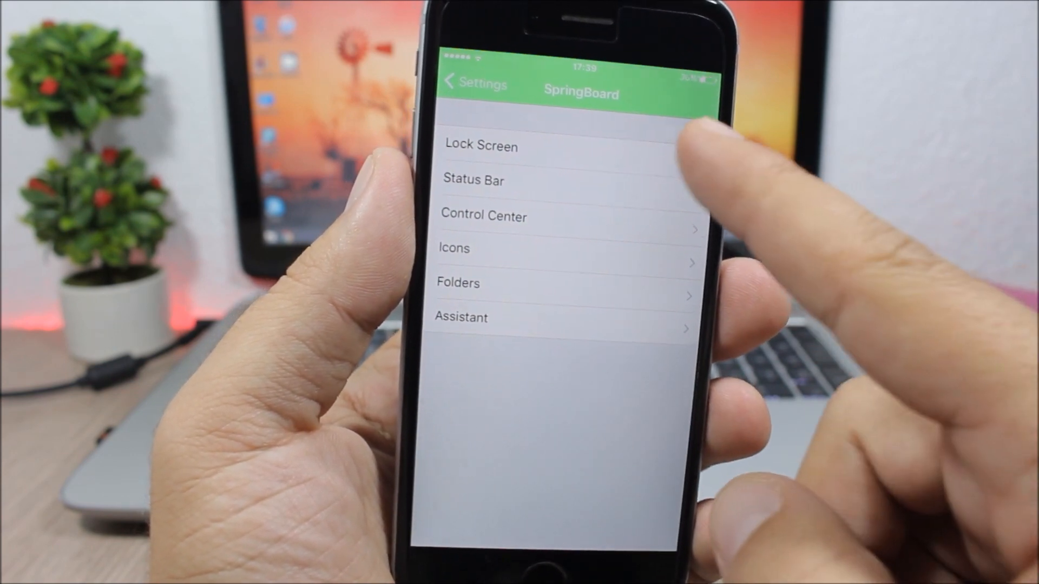
{"action": "left_click", "coordinate": [480, 146]}
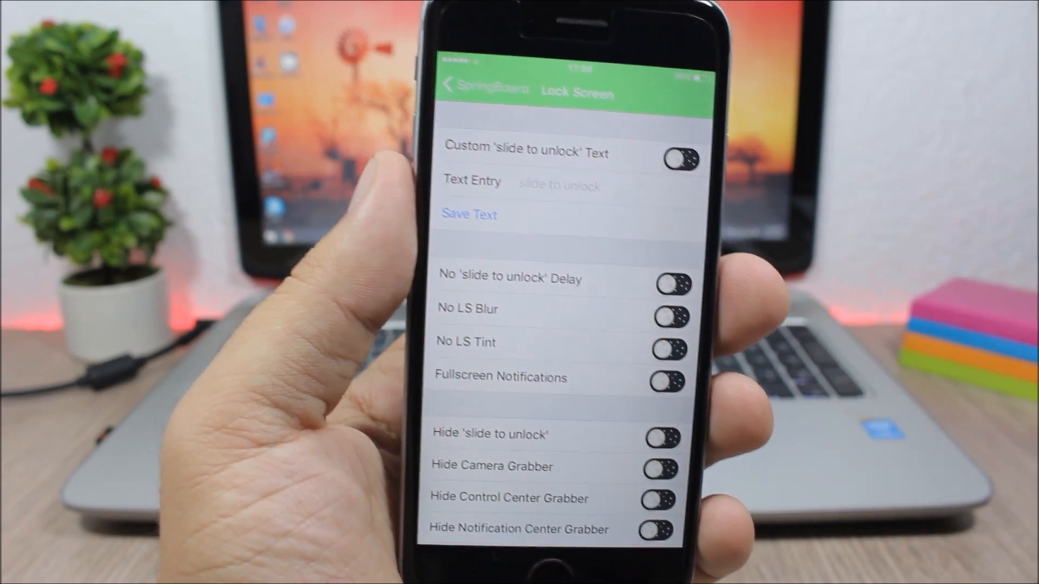
{"action": "left_click", "coordinate": [450, 84]}
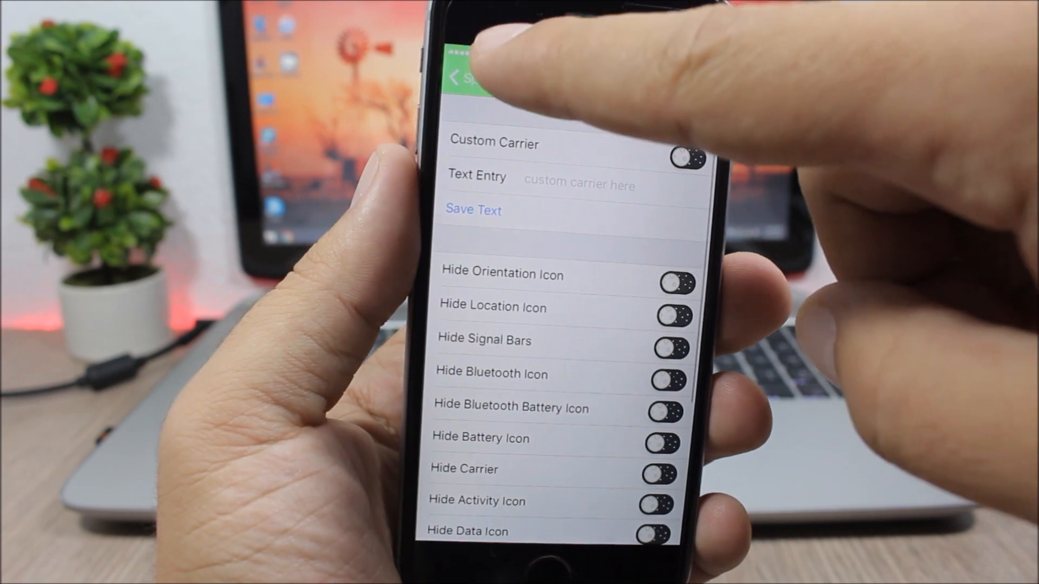
{"action": "left_click", "coordinate": [461, 75]}
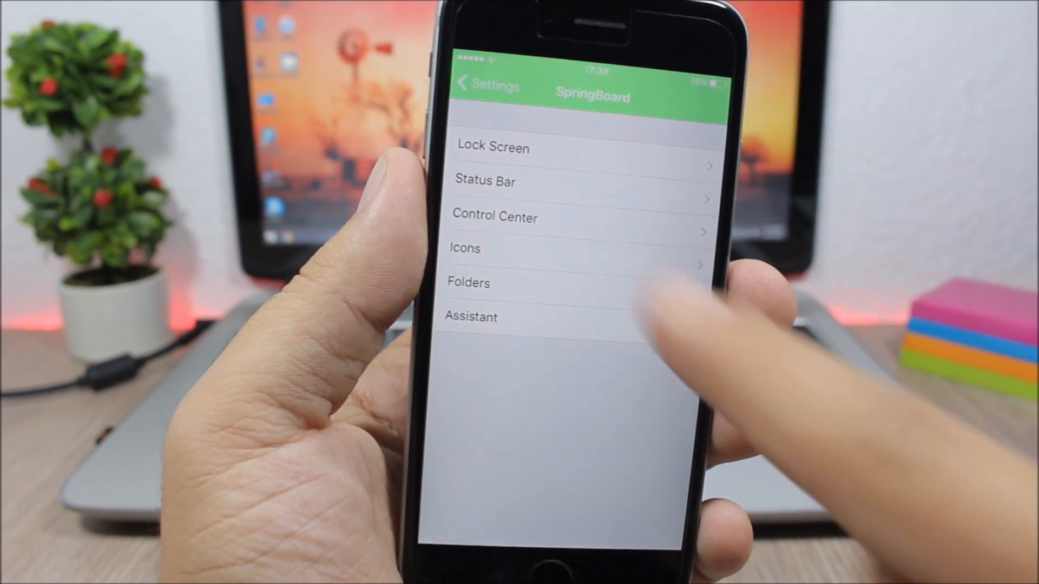
Step: Review Calypso's Control Center and Icons options, returning to the SpringBoard list after each
{"action": "left_click", "coordinate": [495, 218]}
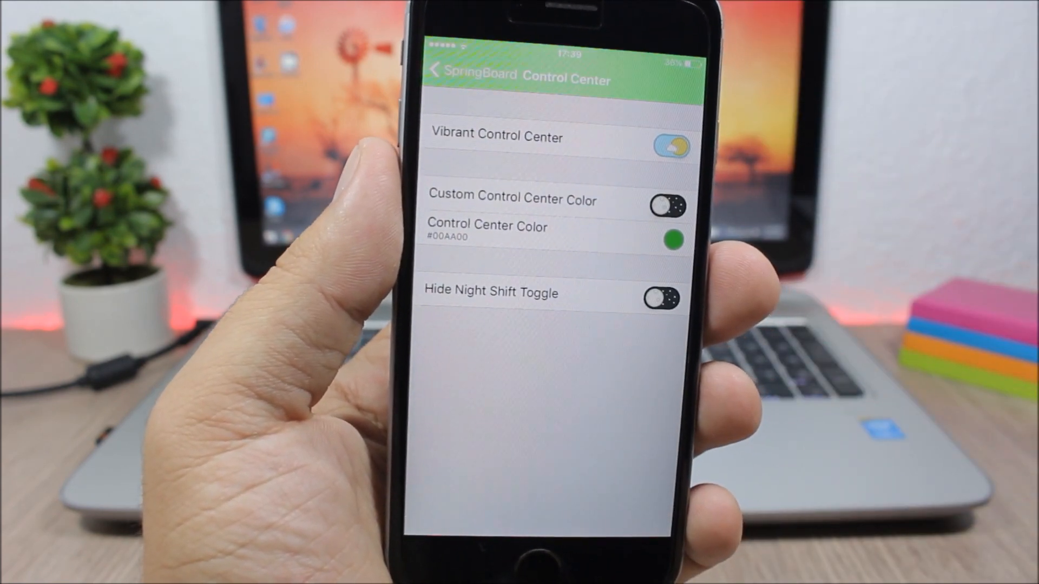
{"action": "left_click", "coordinate": [440, 69]}
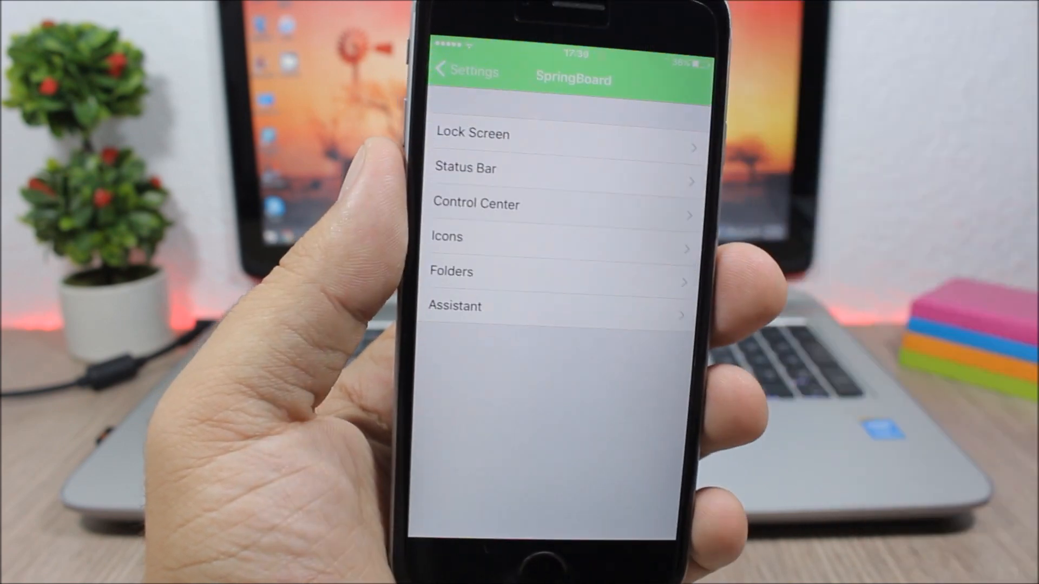
{"action": "left_click", "coordinate": [447, 237]}
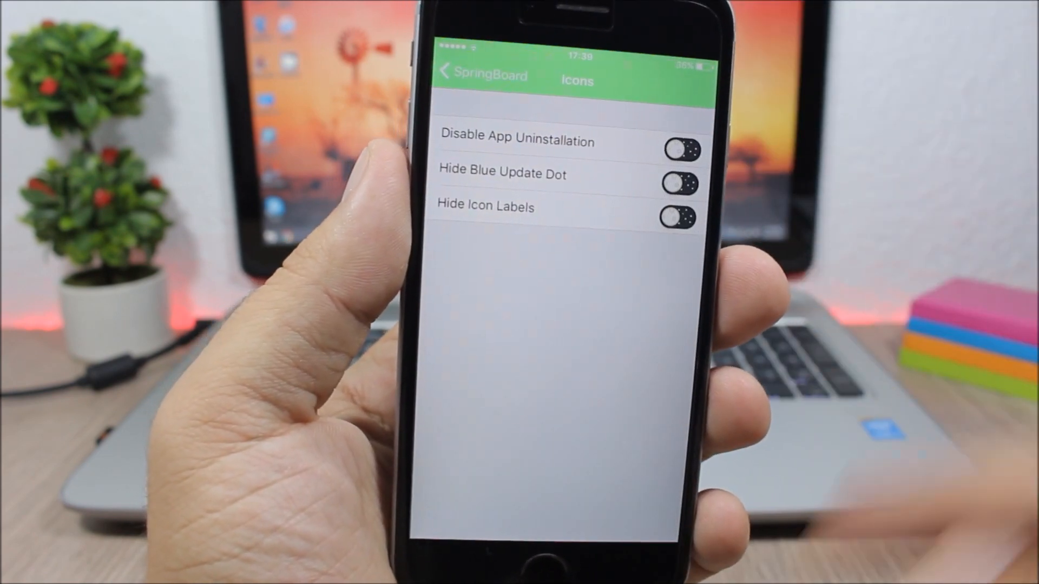
{"action": "left_click", "coordinate": [474, 72]}
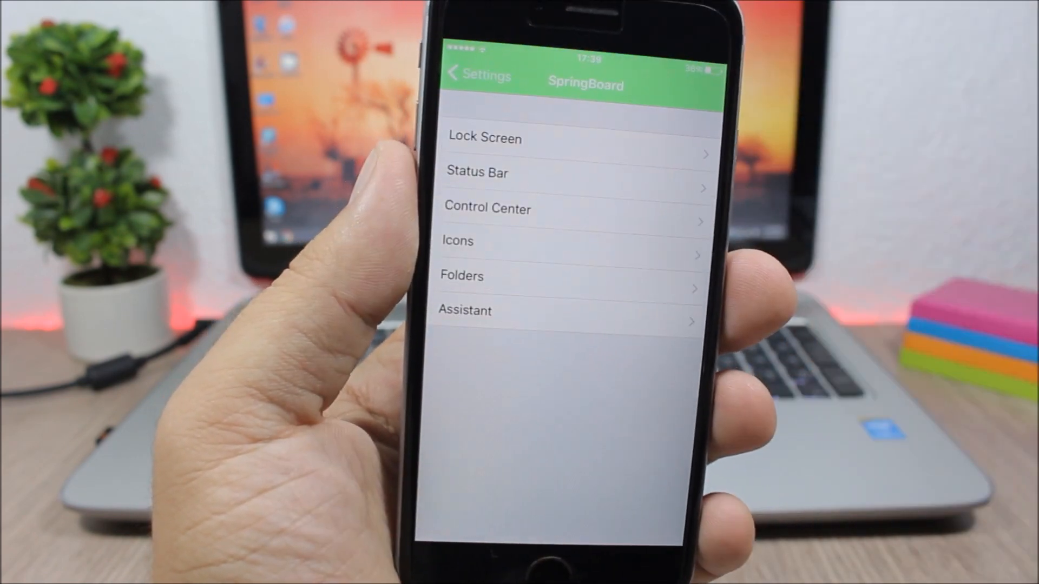
{"action": "left_click", "coordinate": [462, 276]}
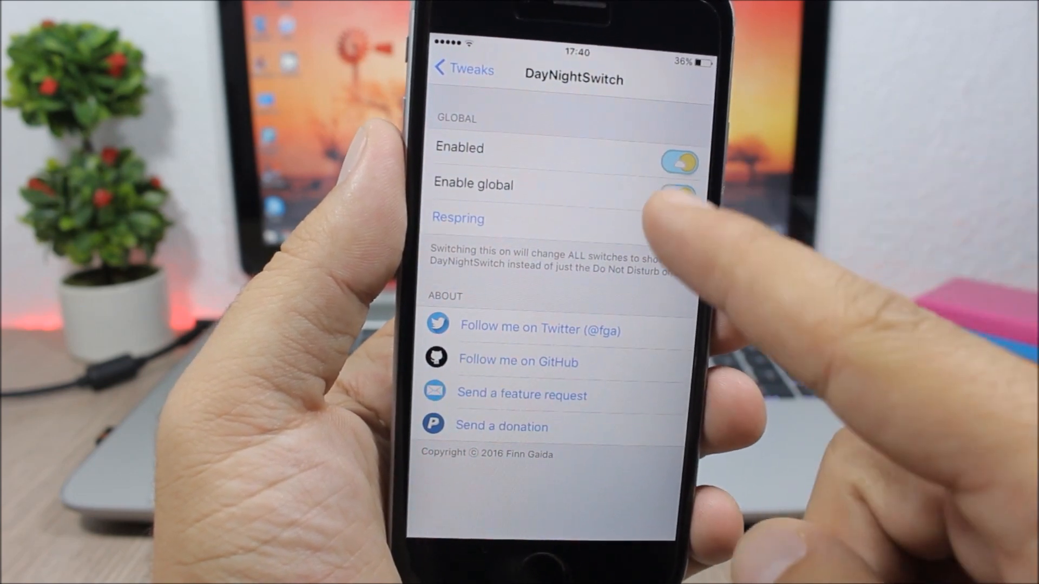
Step: Switch off DayNightSwitch's Enable global while leaving Enabled on
{"action": "left_click", "coordinate": [675, 184]}
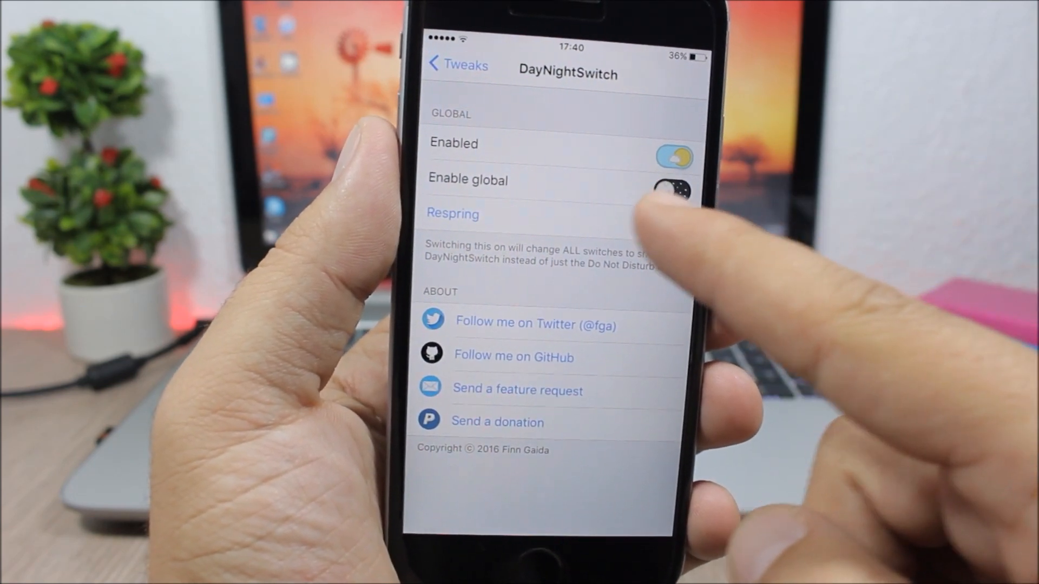